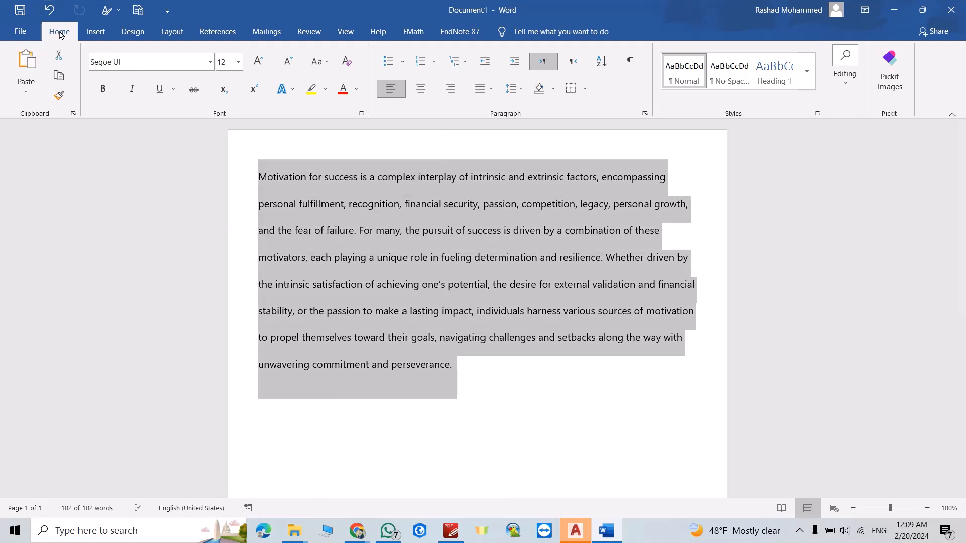
mouse_move(510, 88)
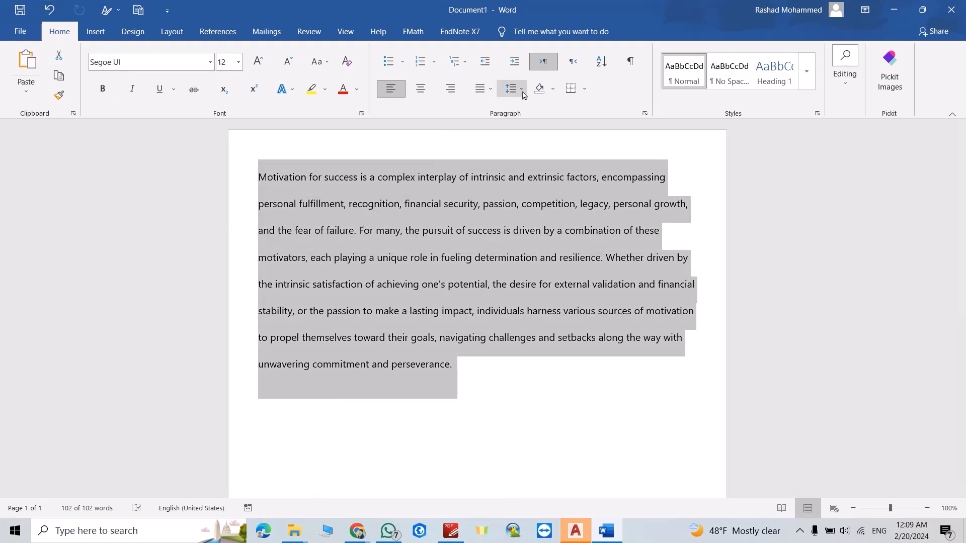
Apply 1.0 line spacing to the Motivation paragraph.
click(521, 88)
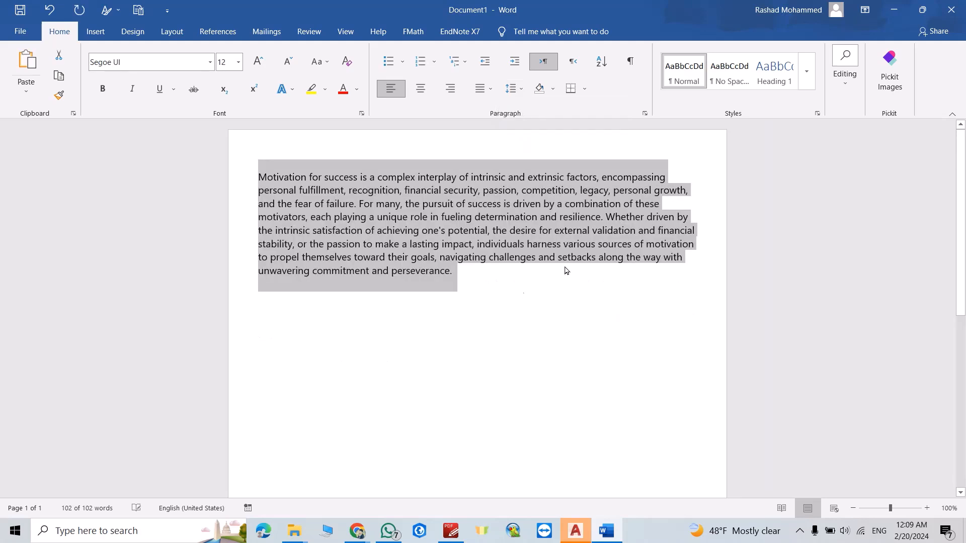
mouse_move(367, 216)
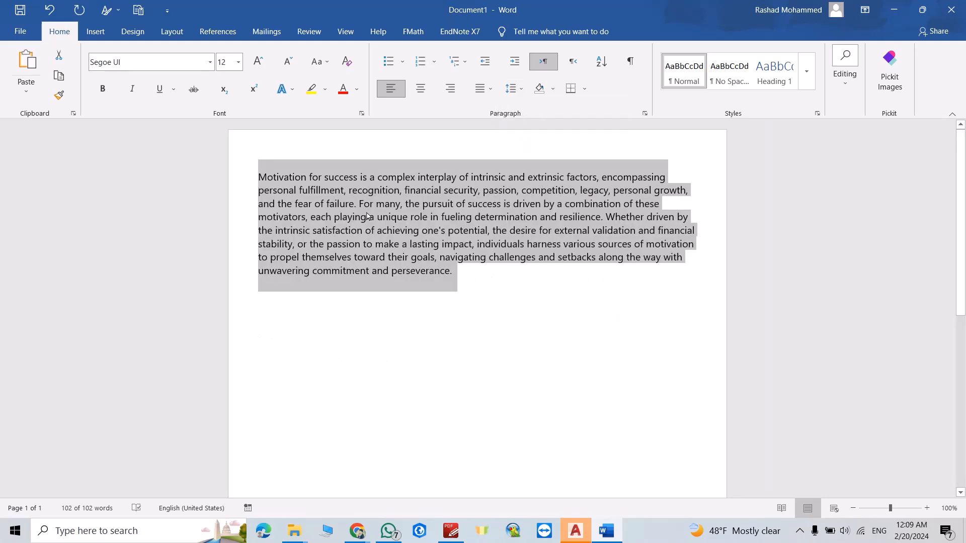
mouse_move(397, 278)
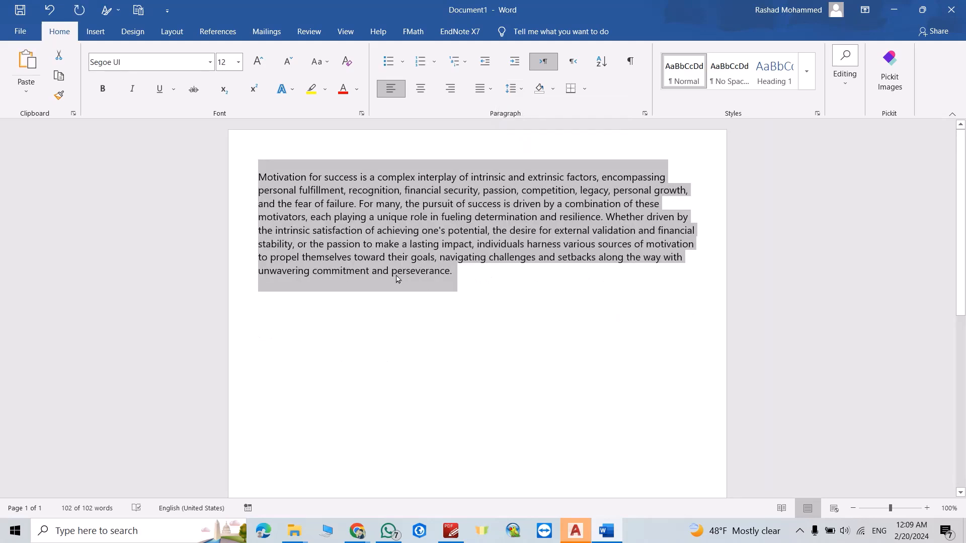
In Line Spacing Options, settle the line spacing multiple at 1 after trying other values.
click(510, 88)
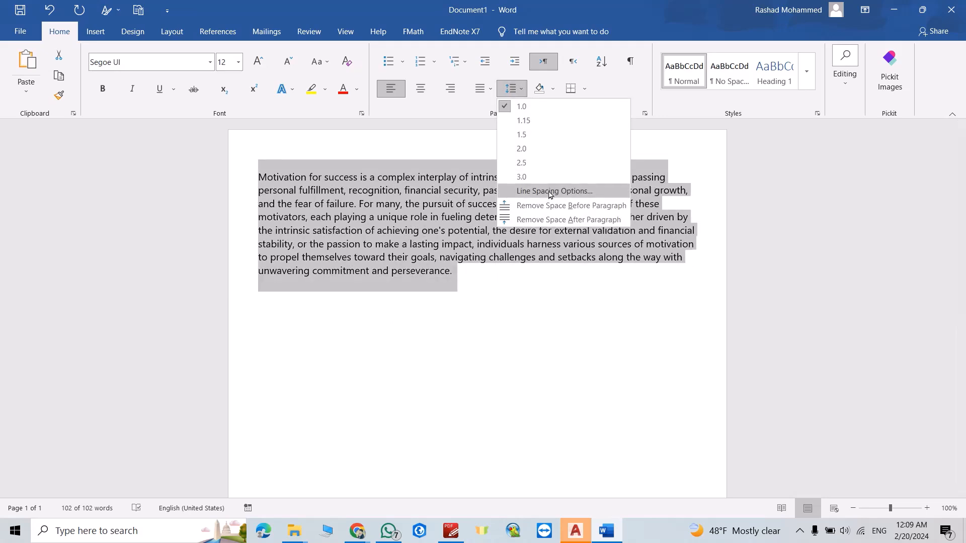
click(553, 191)
text(0.5)
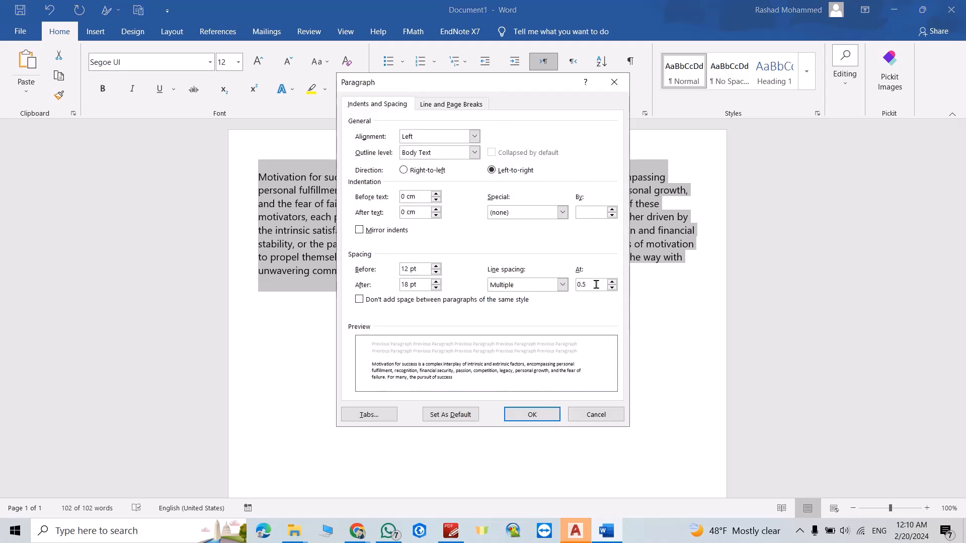
click(612, 281)
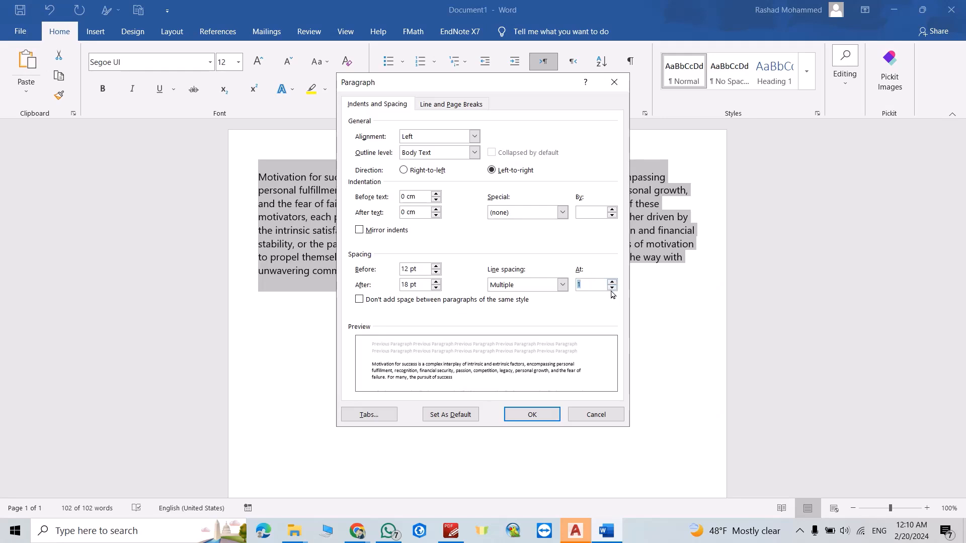
click(611, 288)
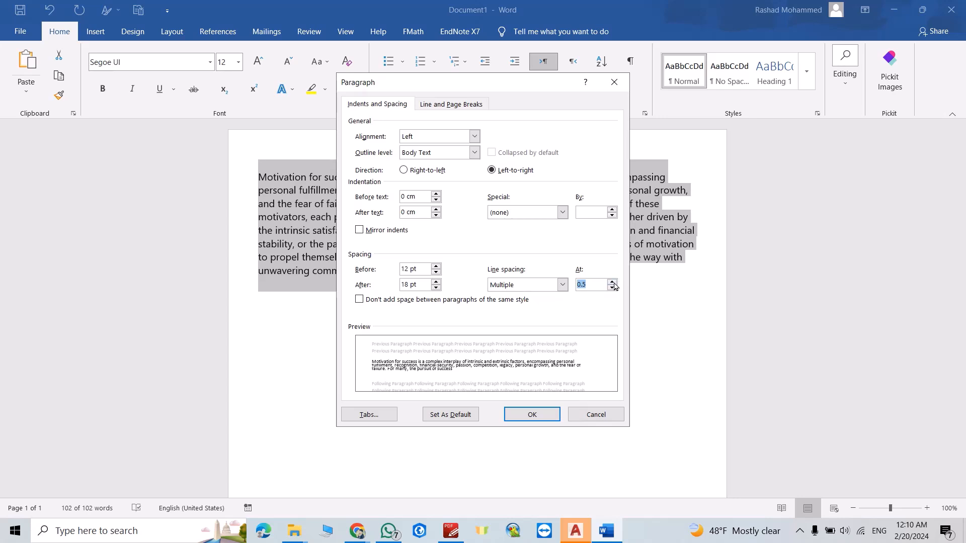
click(612, 281)
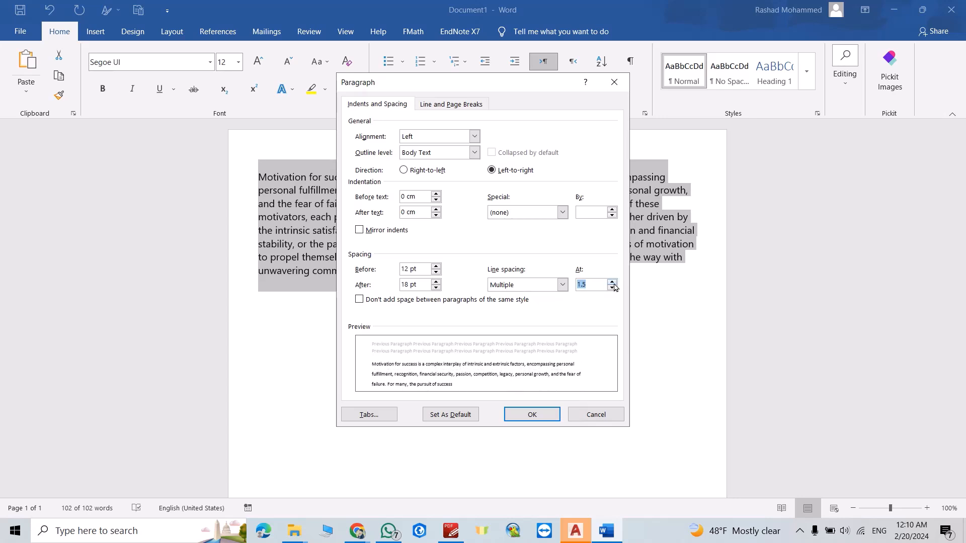
click(612, 288)
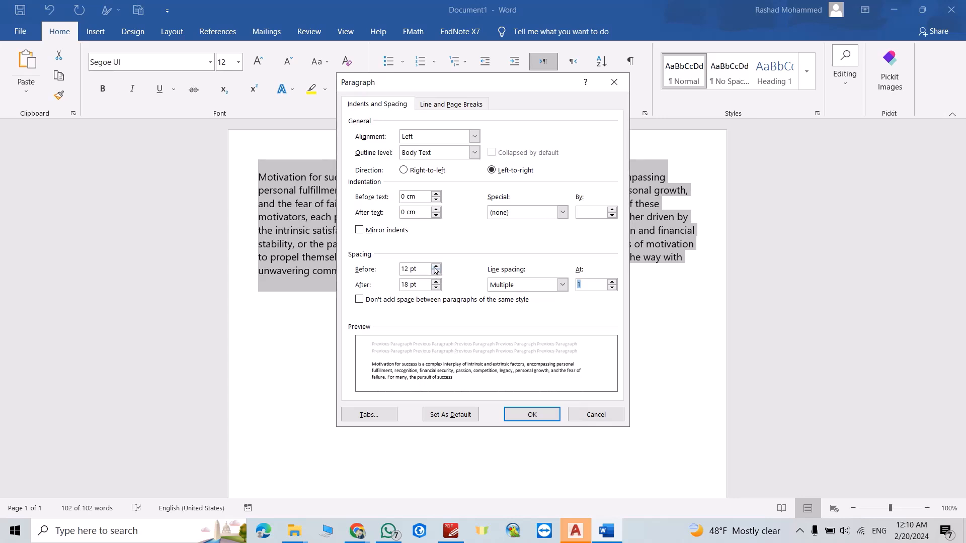
Set spacing before and after the paragraph to Auto and apply with OK.
click(436, 272)
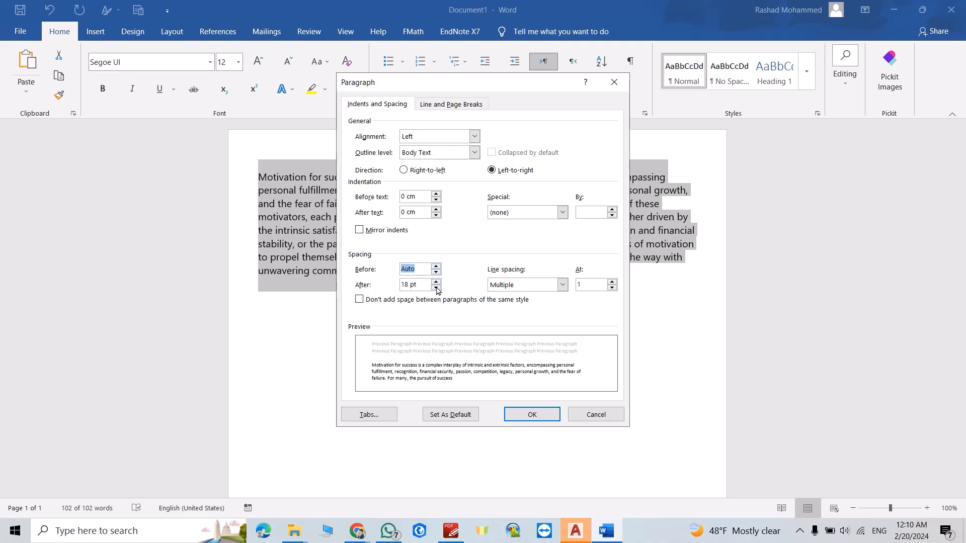
click(436, 287)
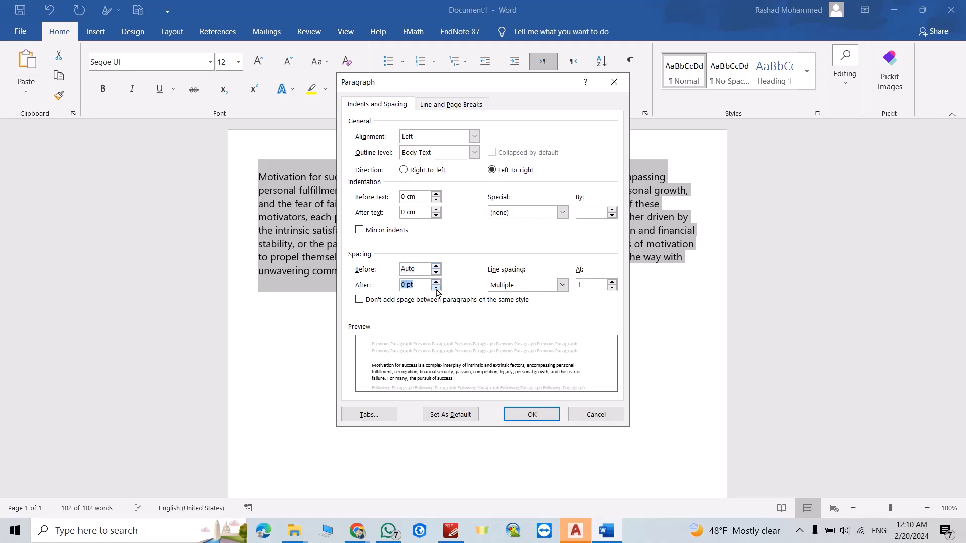
click(436, 281)
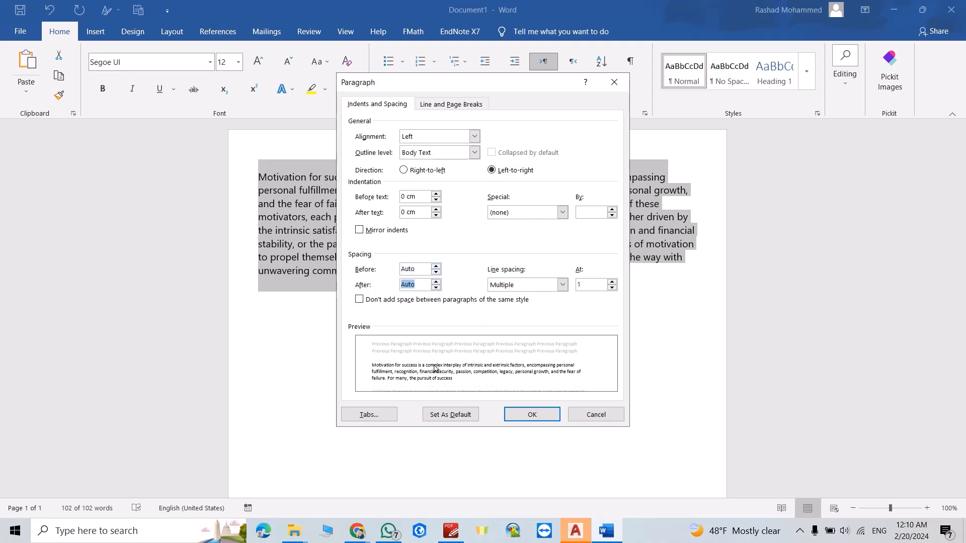
click(560, 285)
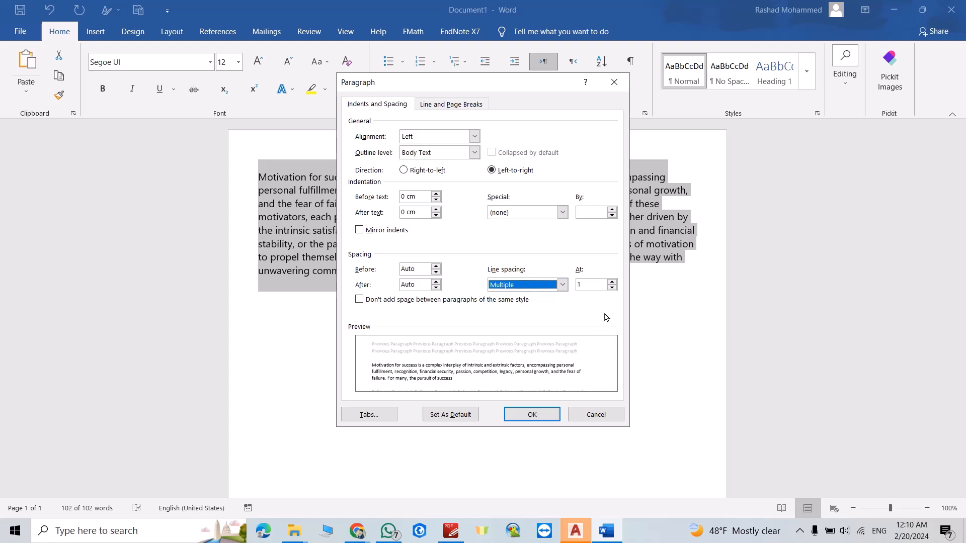
click(531, 413)
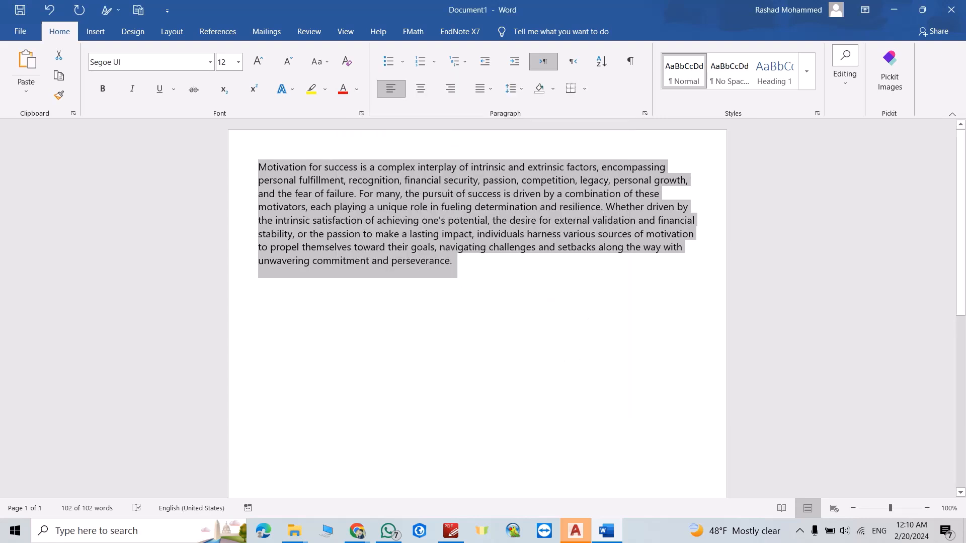